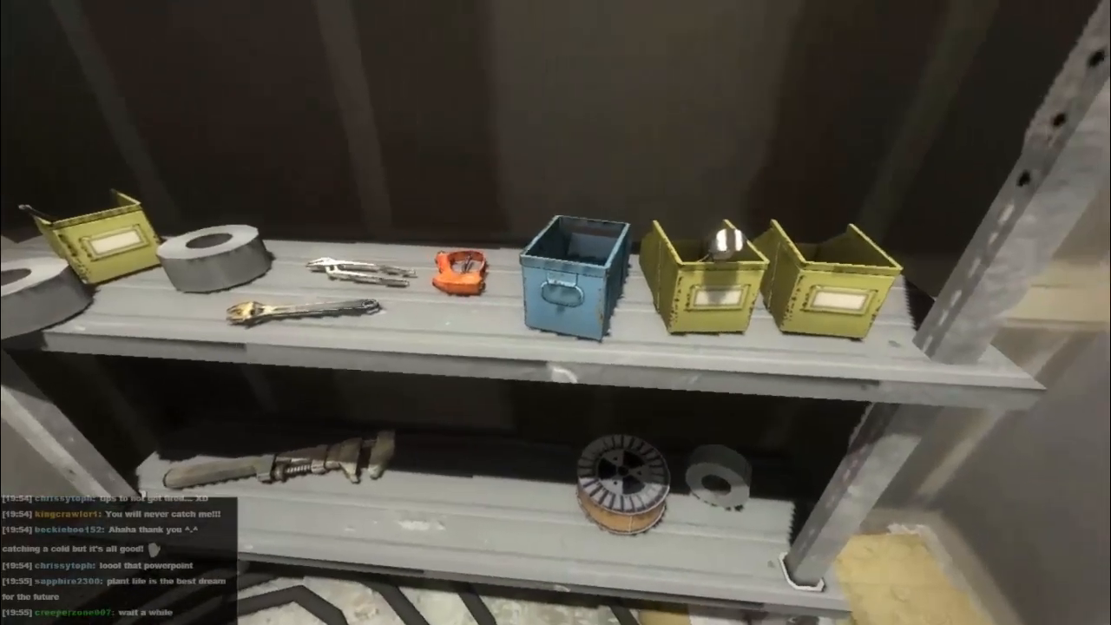
mouse_move(556, 312)
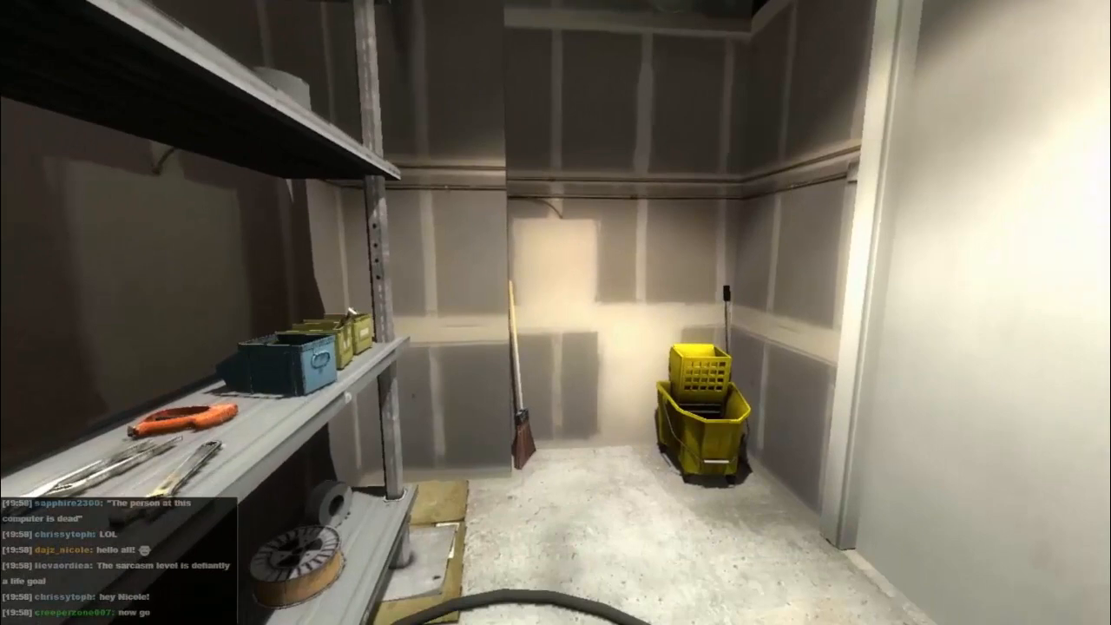
mouse_move(556, 313)
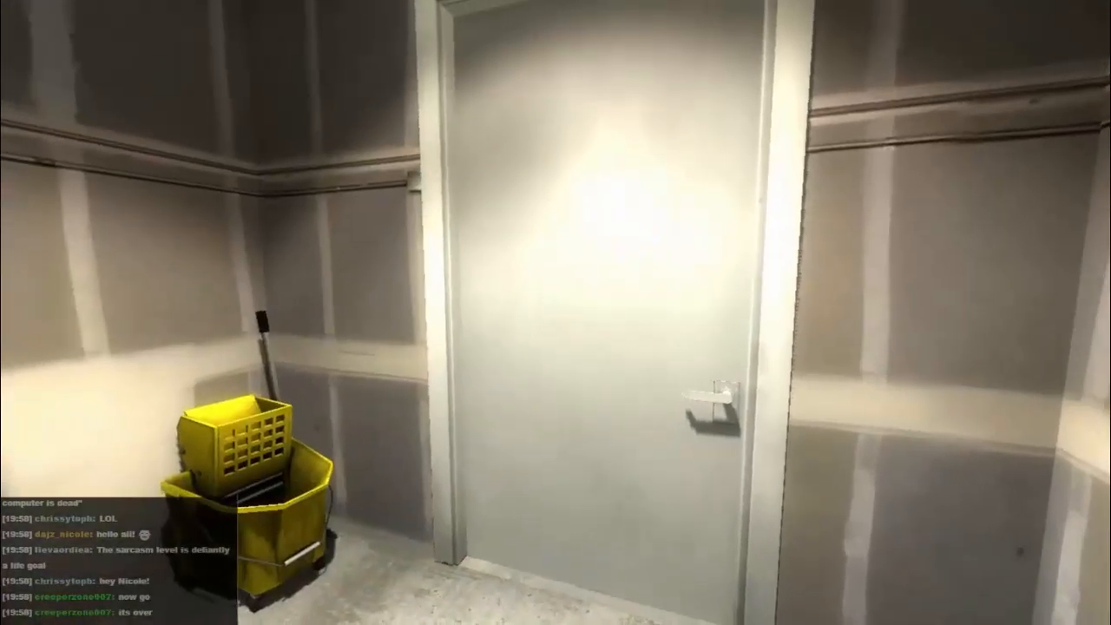
mouse_move(556, 313)
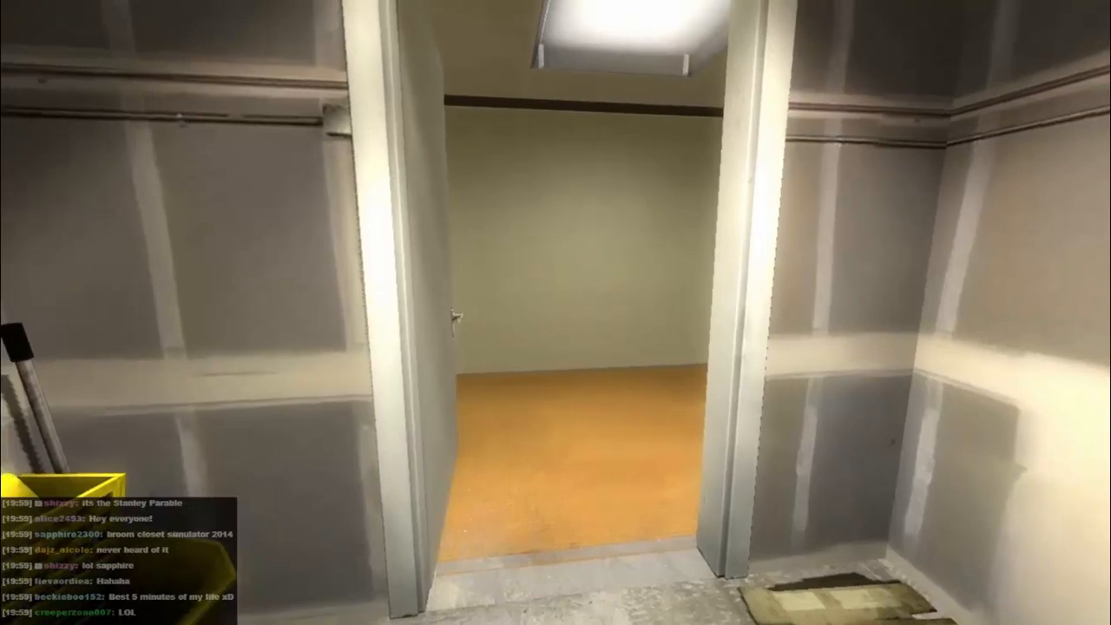
mouse_move(555, 313)
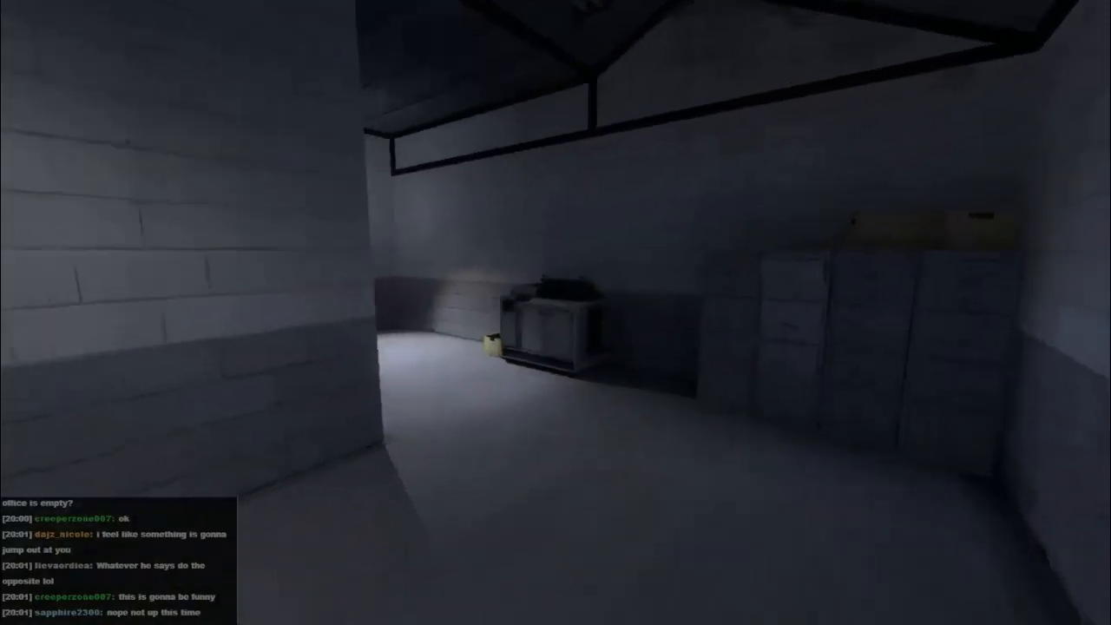
mouse_move(556, 312)
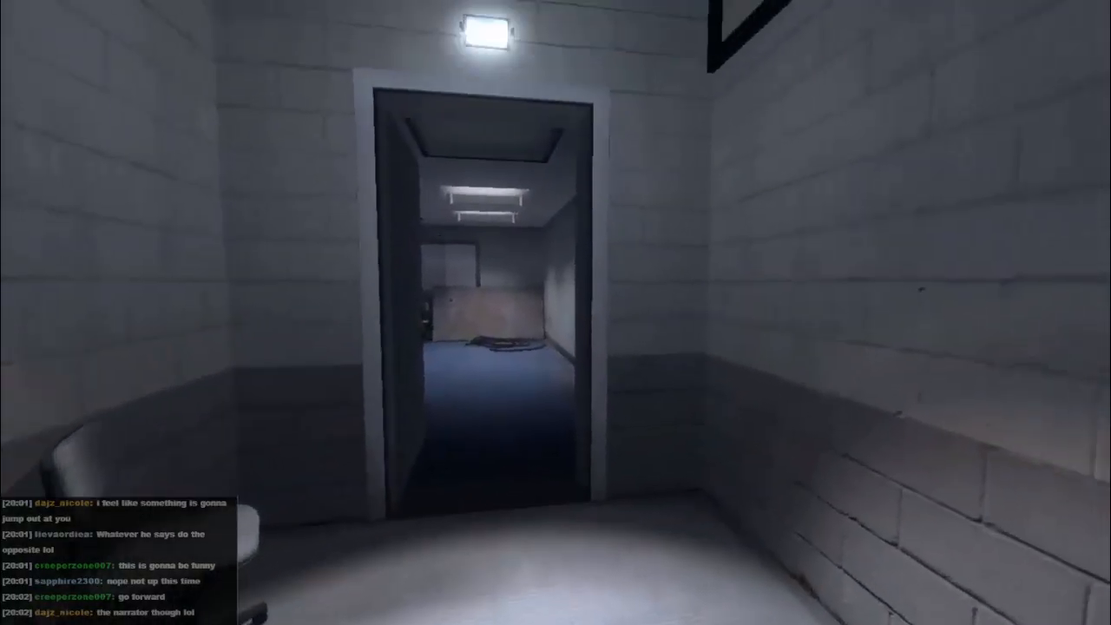
key(w)
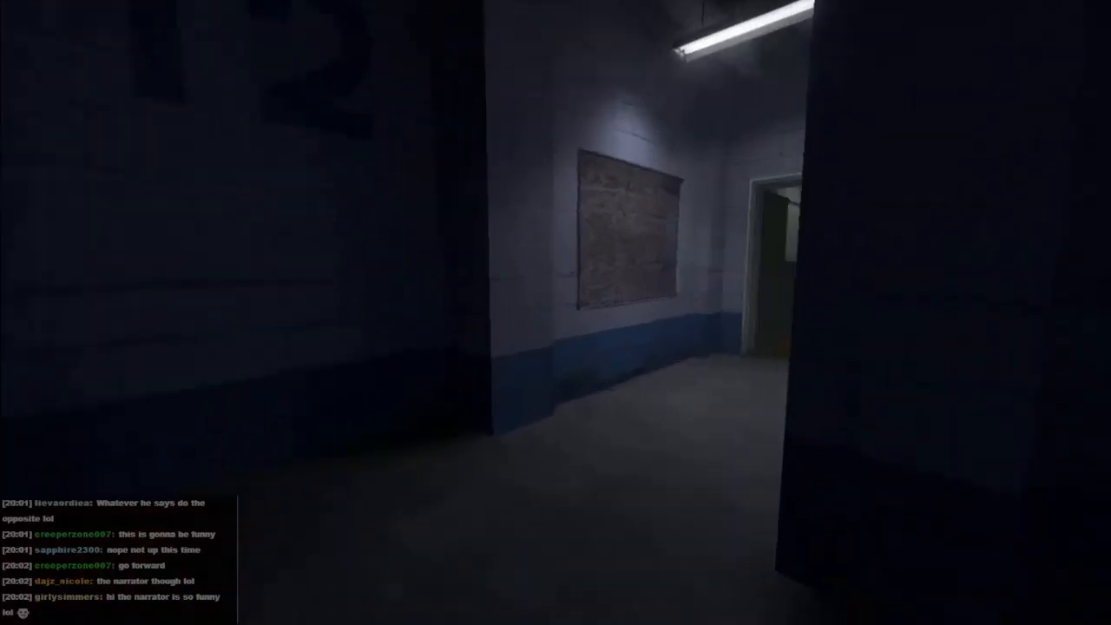
key(w)
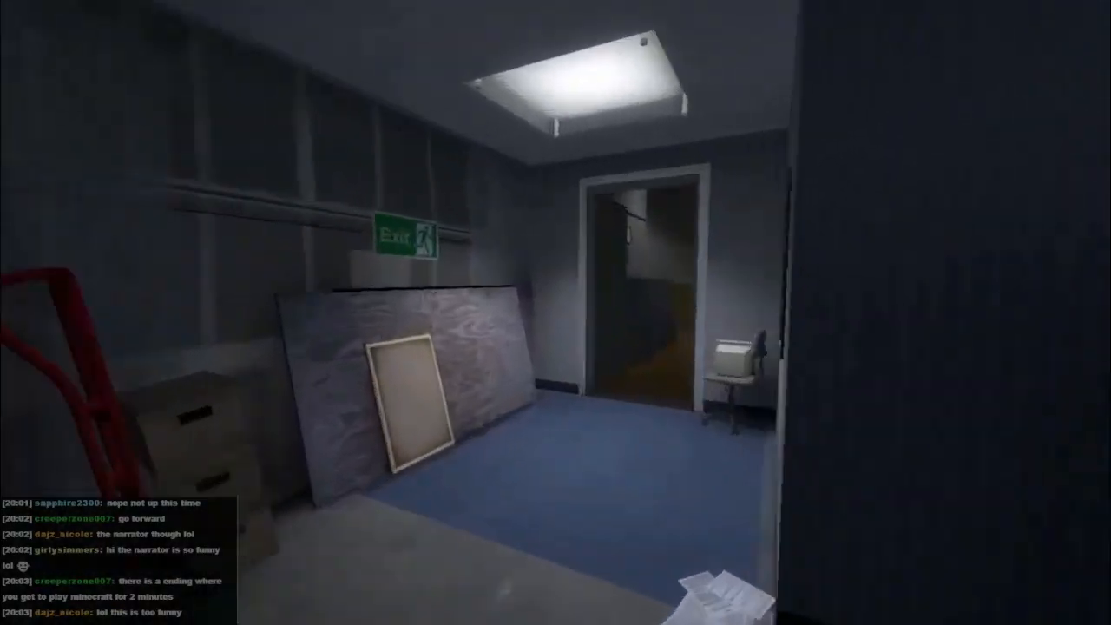
mouse_move(555, 312)
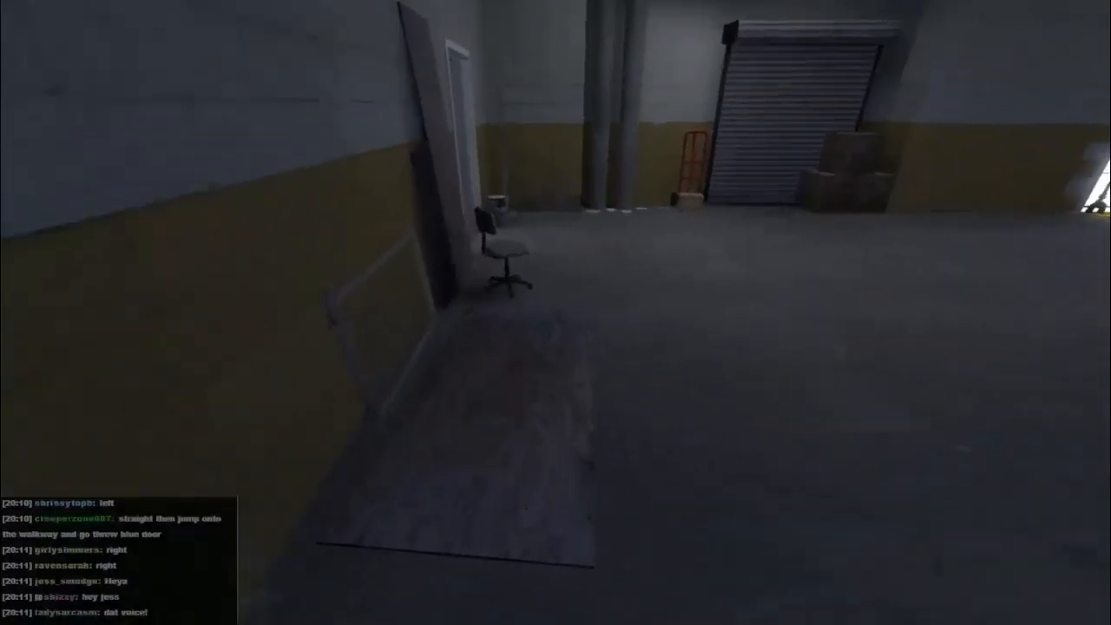
scroll(up, 3)
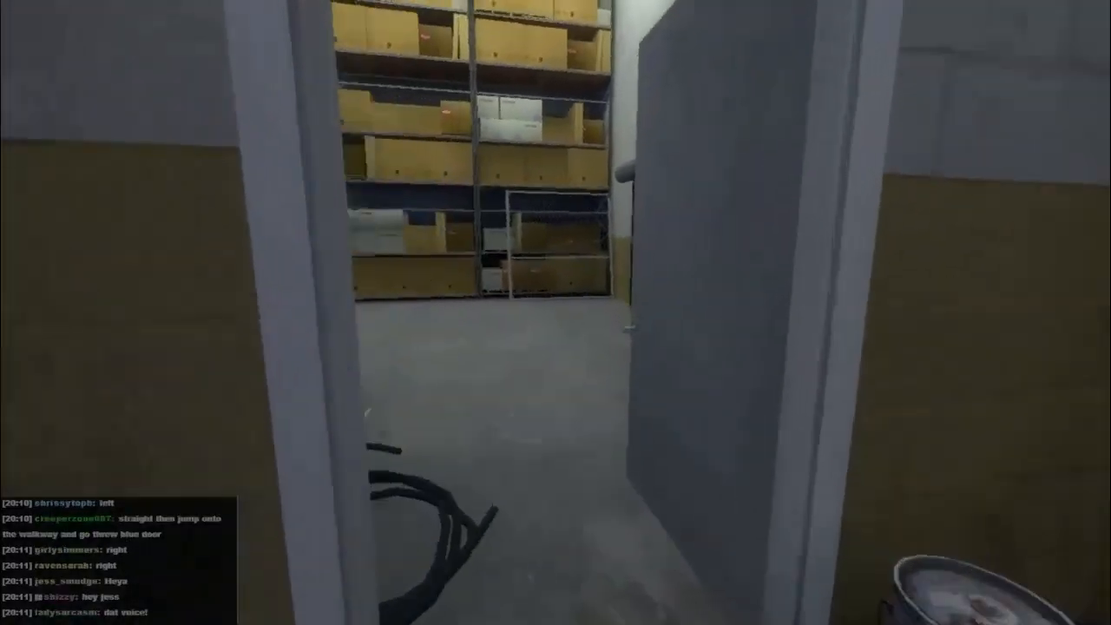